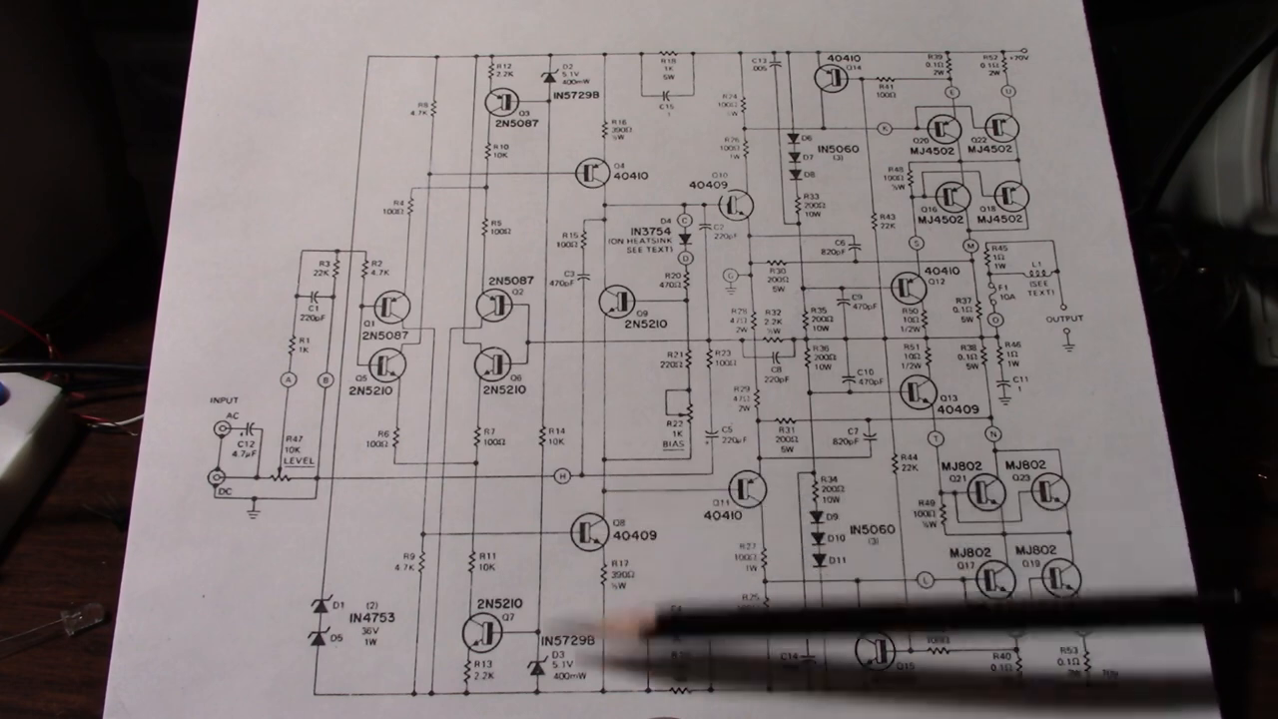
mouse_move(699, 419)
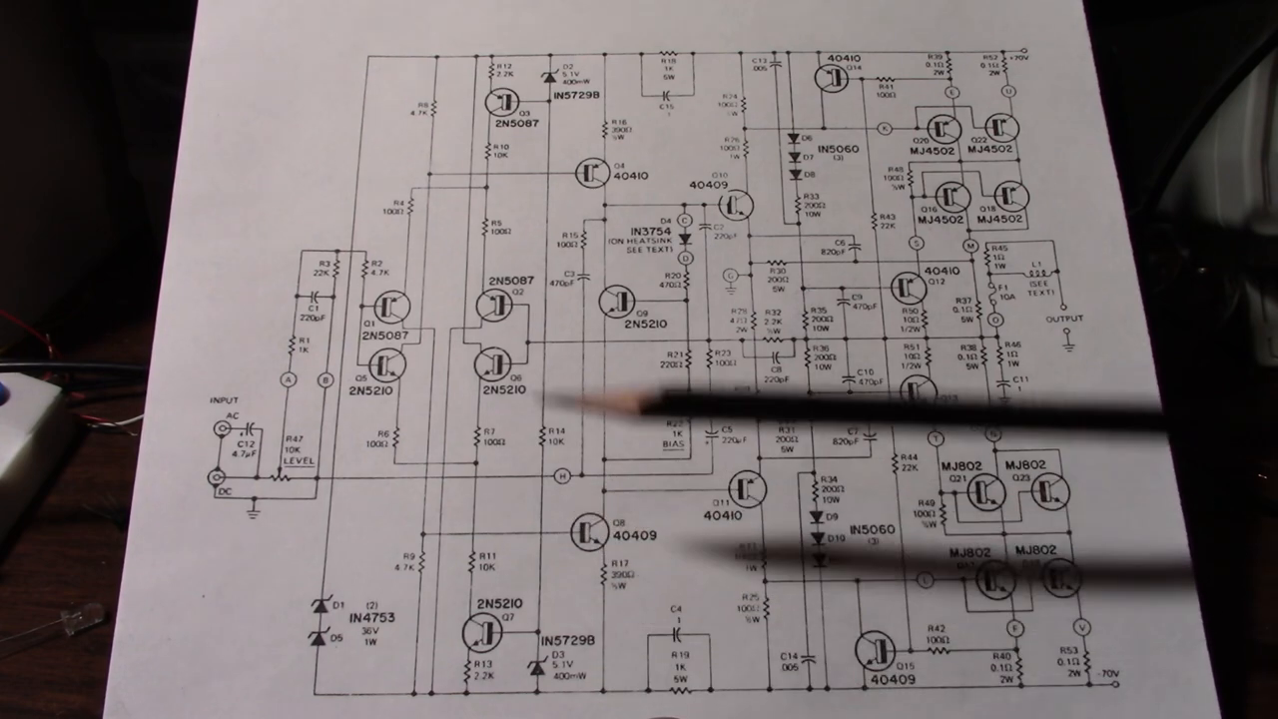